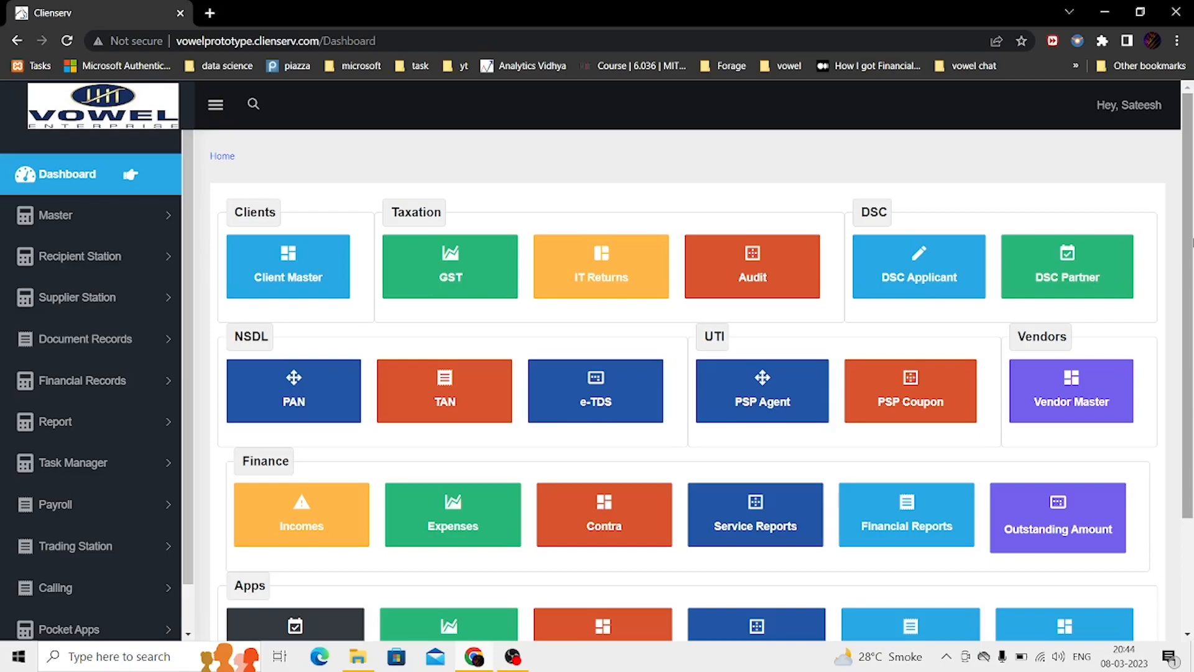
pyautogui.moveTo(1126, 119)
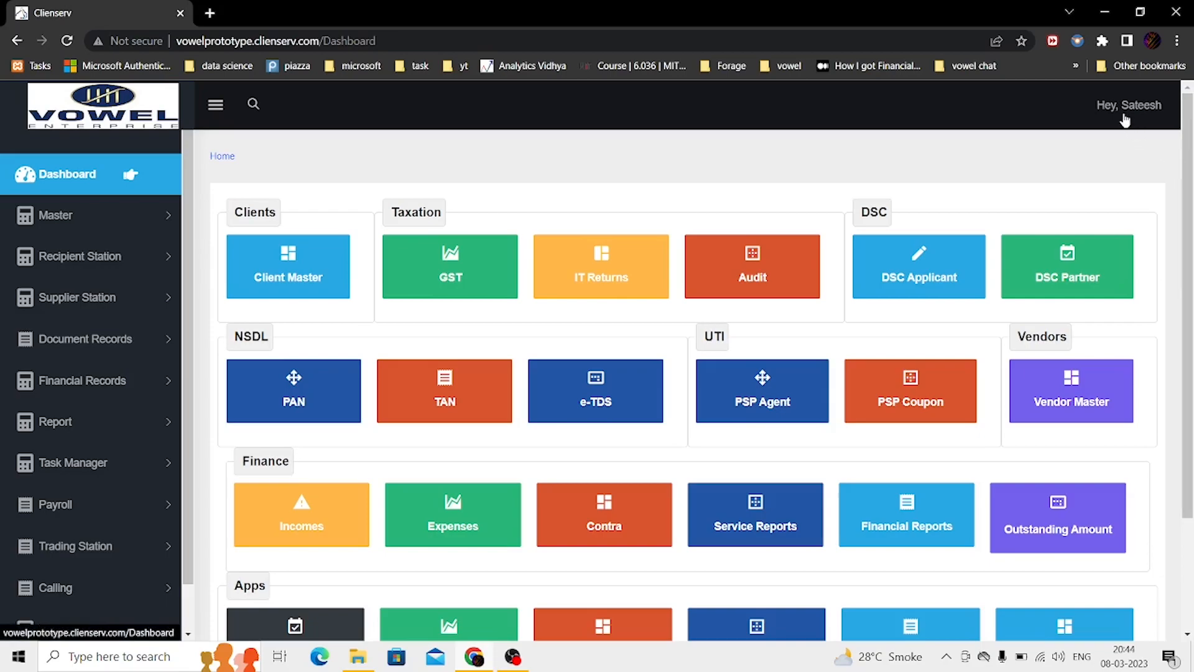
# - Show the Company Profile page from the 'Hey, Sateesh' menu and scroll to the bank accounts table
pyautogui.click(1130, 105)
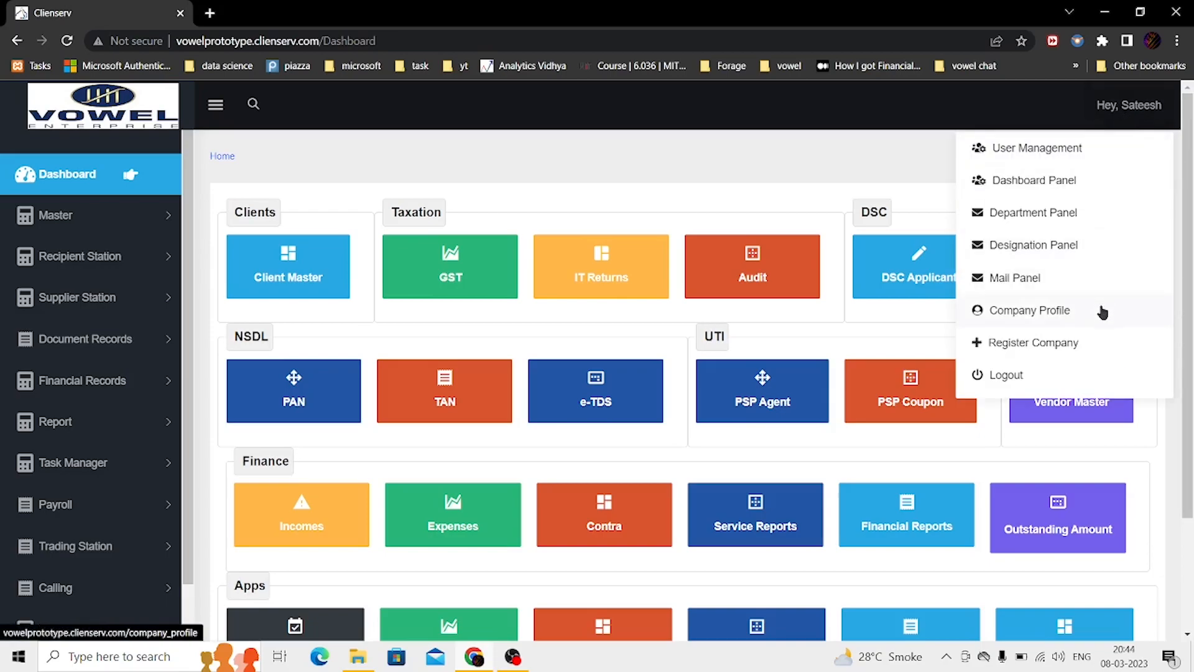
pyautogui.click(1032, 310)
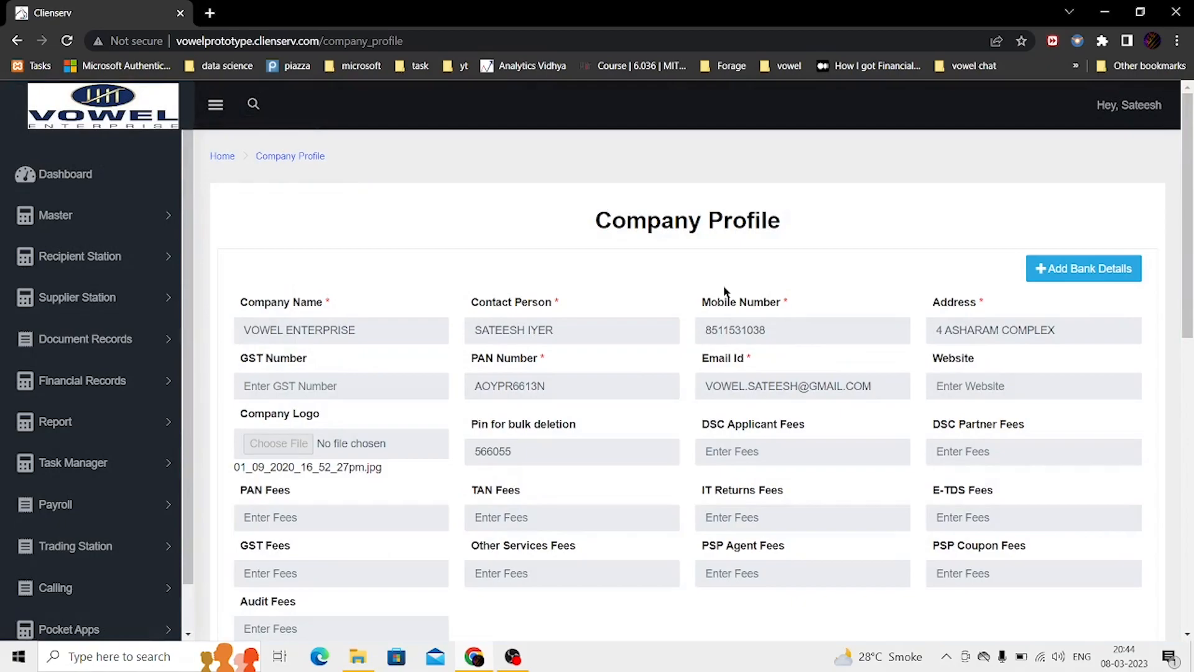
pyautogui.moveTo(688, 400)
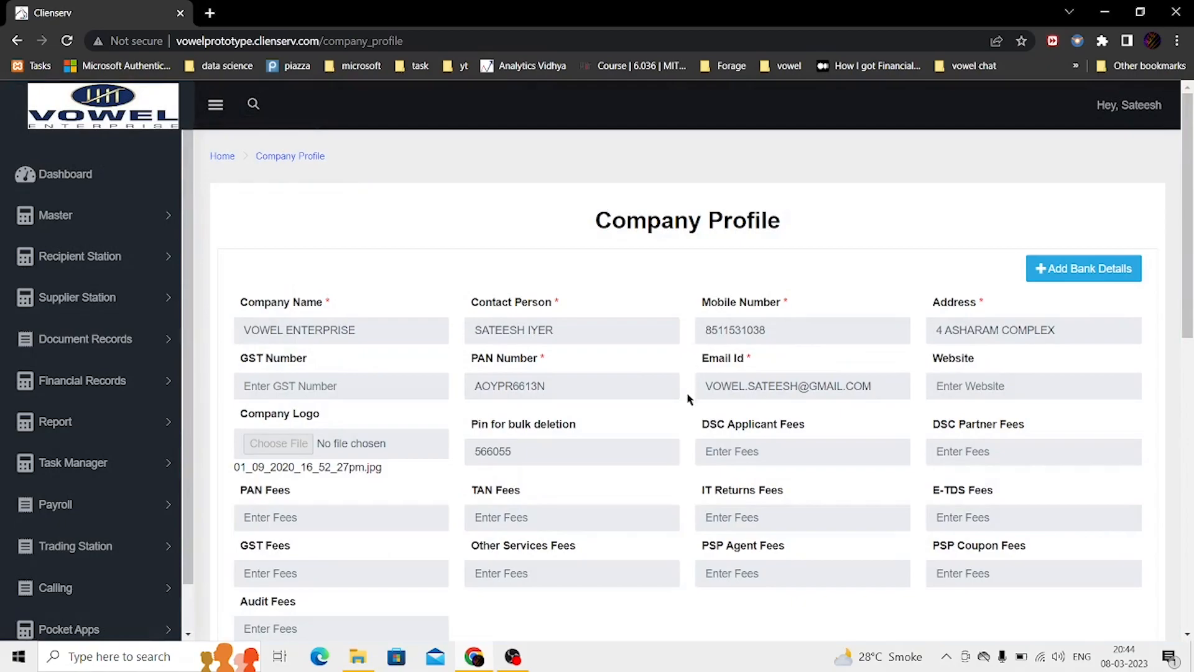
pyautogui.scroll(-3)
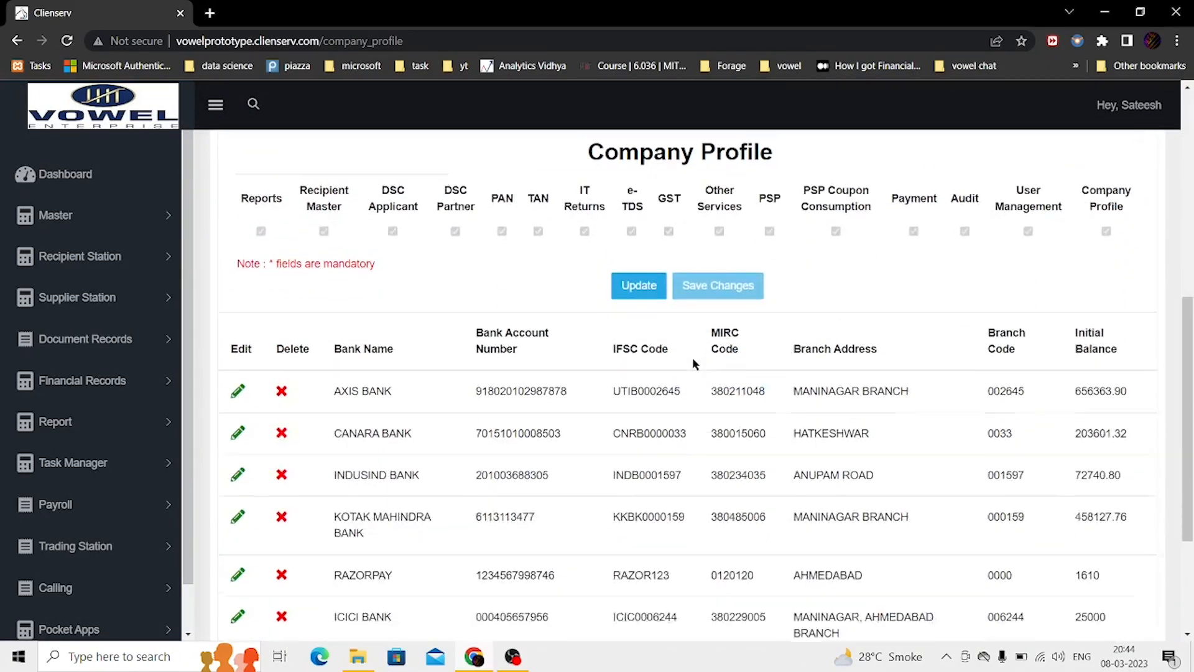
pyautogui.scroll(-3)
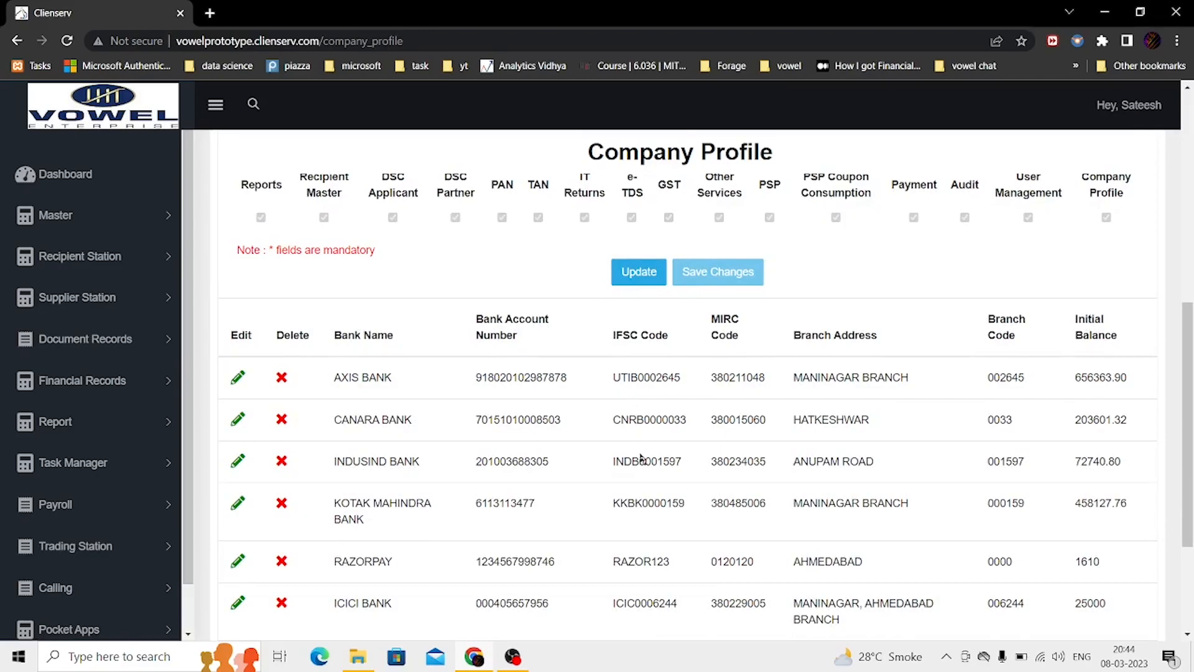
# - Show the User Management page listing the five users with IDs, usernames and module access
pyautogui.click(1130, 106)
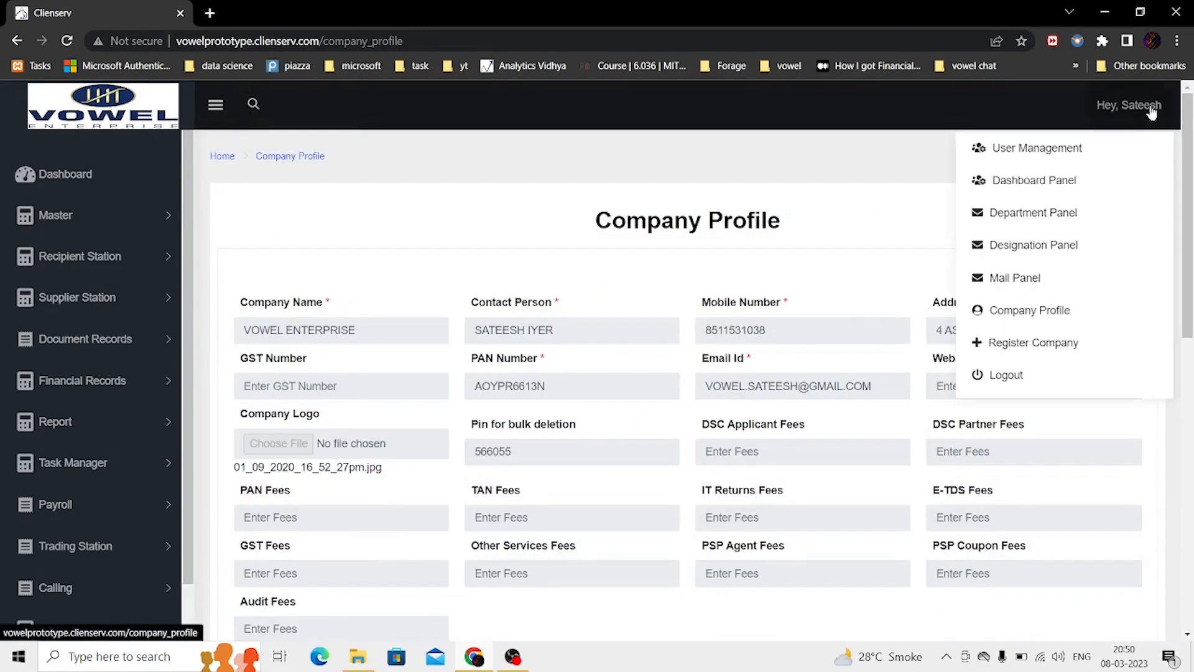
pyautogui.click(1037, 148)
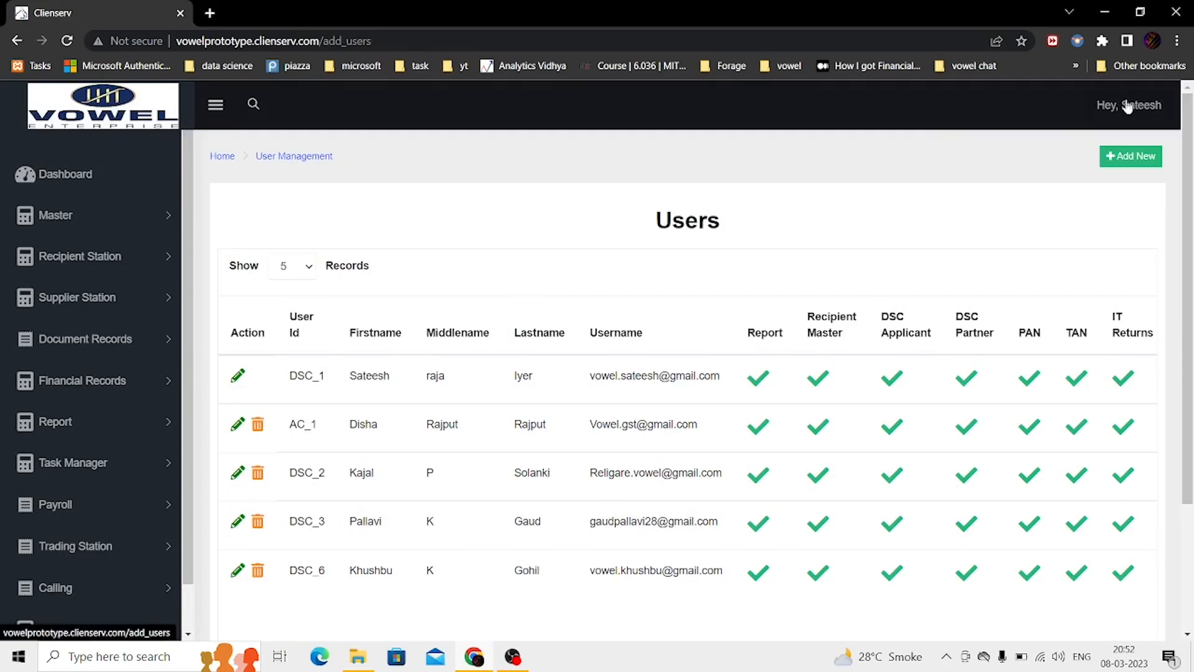
pyautogui.click(1130, 105)
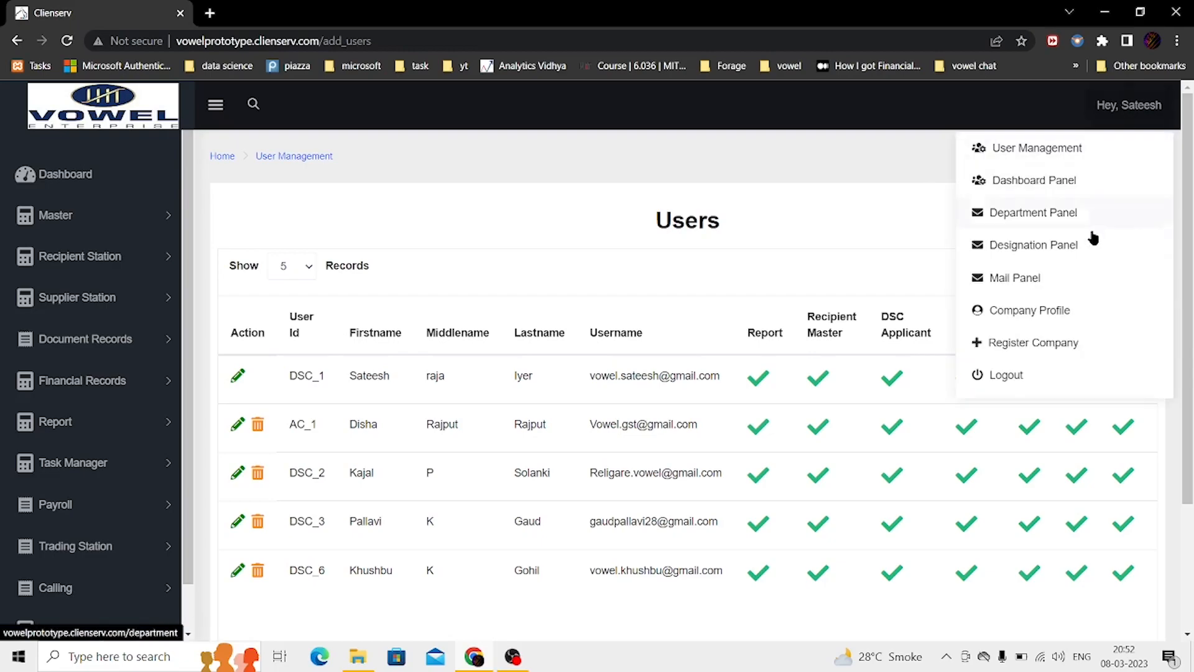
# - Show the Email Panel with the company sender address and signature template
pyautogui.click(1015, 277)
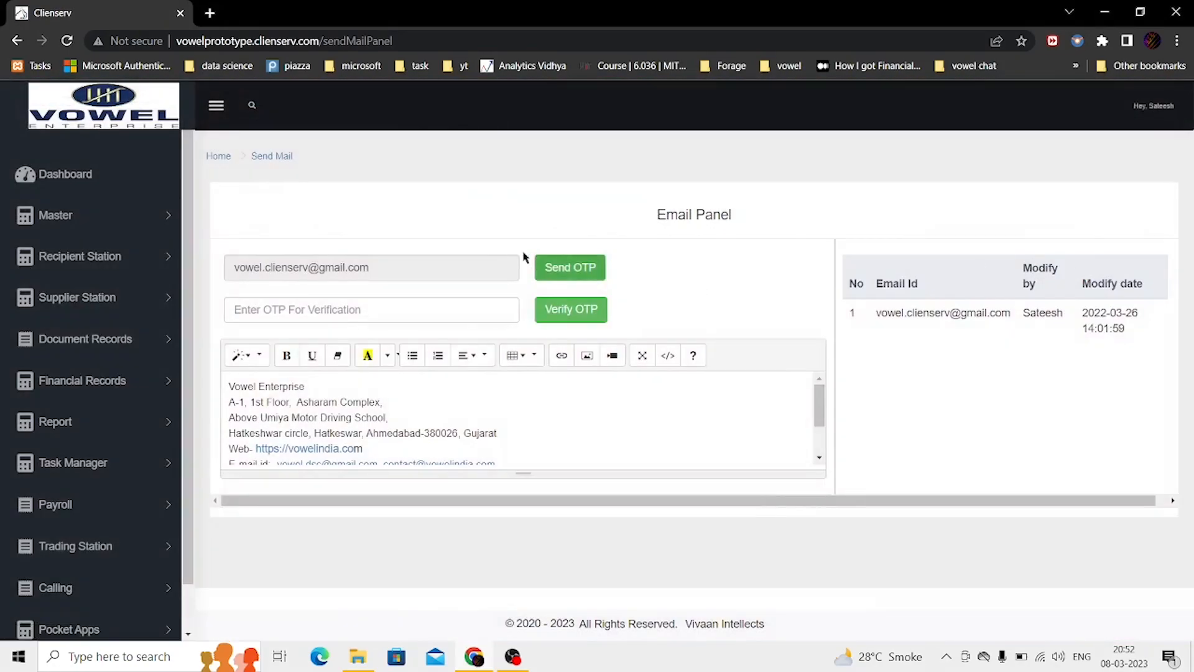
pyautogui.moveTo(441, 266)
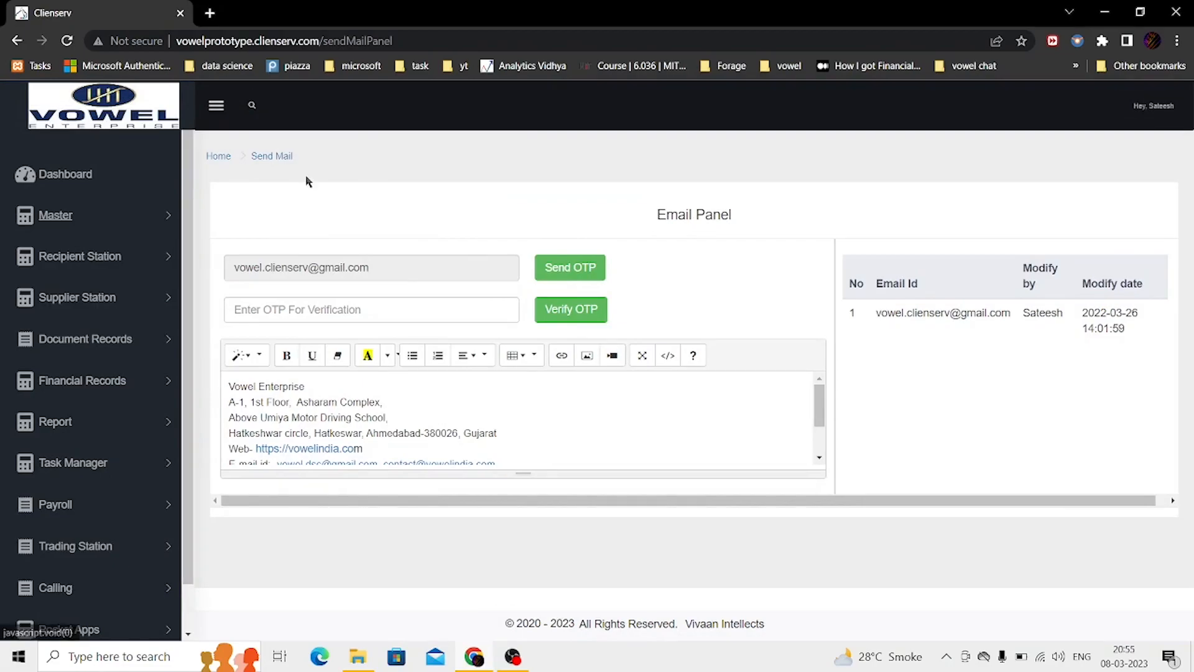
pyautogui.click(55, 215)
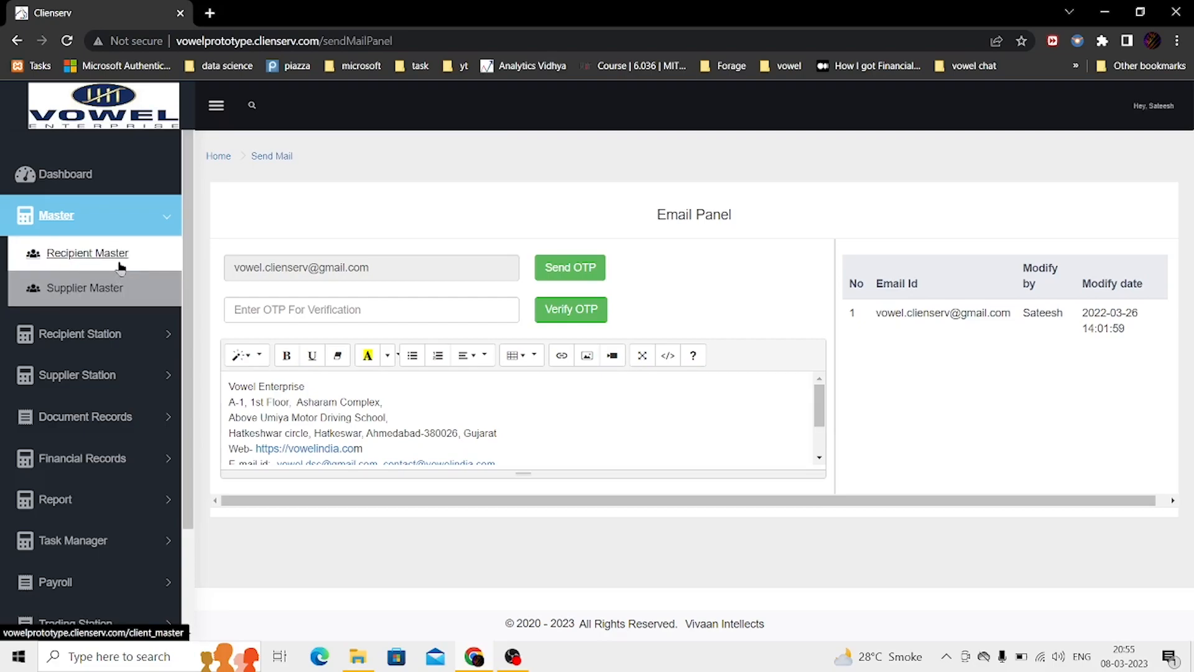
pyautogui.moveTo(84, 288)
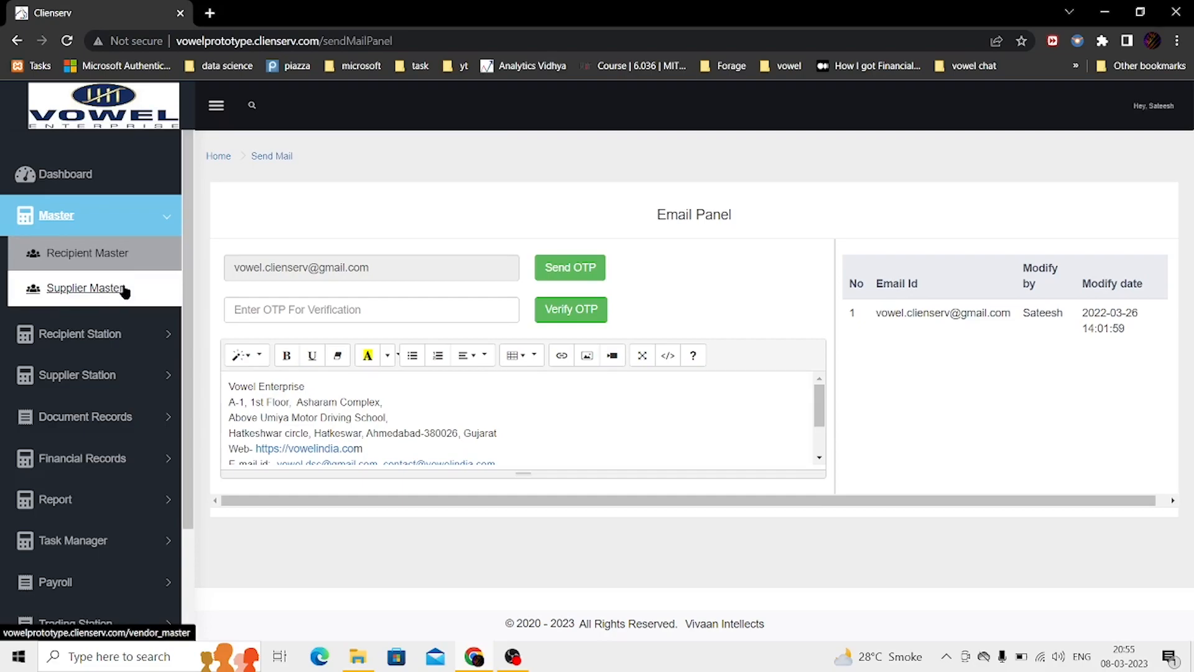
pyautogui.click(56, 216)
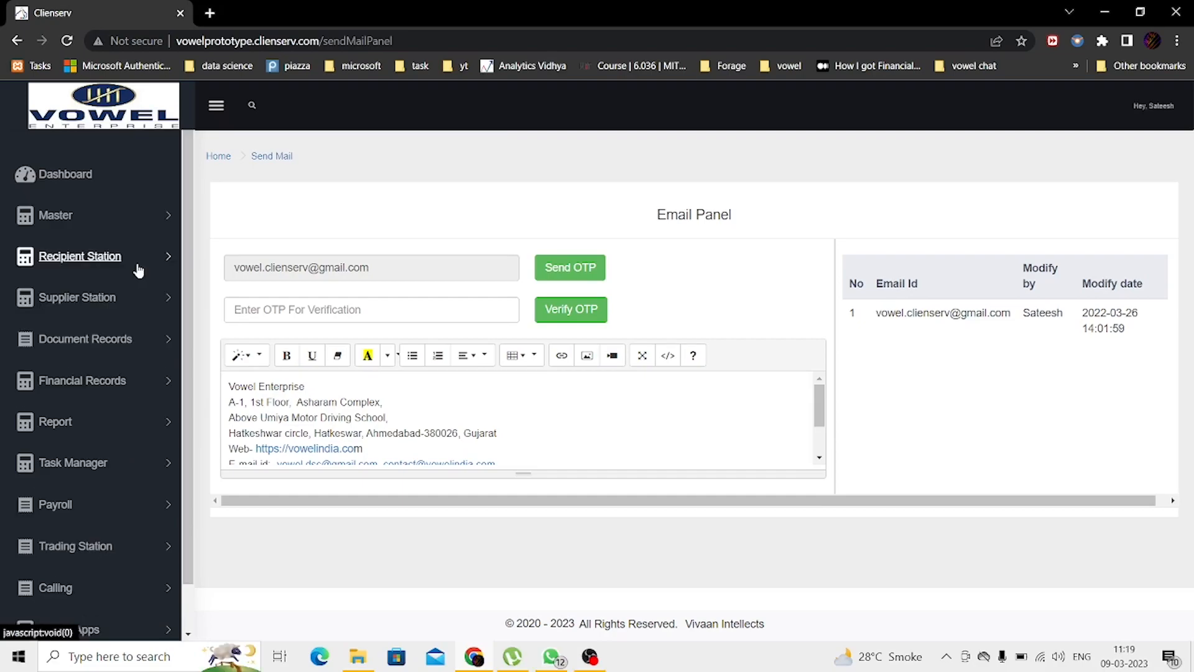
# - Expand Recipient Station and DSC in the sidebar and show the DSC Applicant Transaction list
pyautogui.click(80, 256)
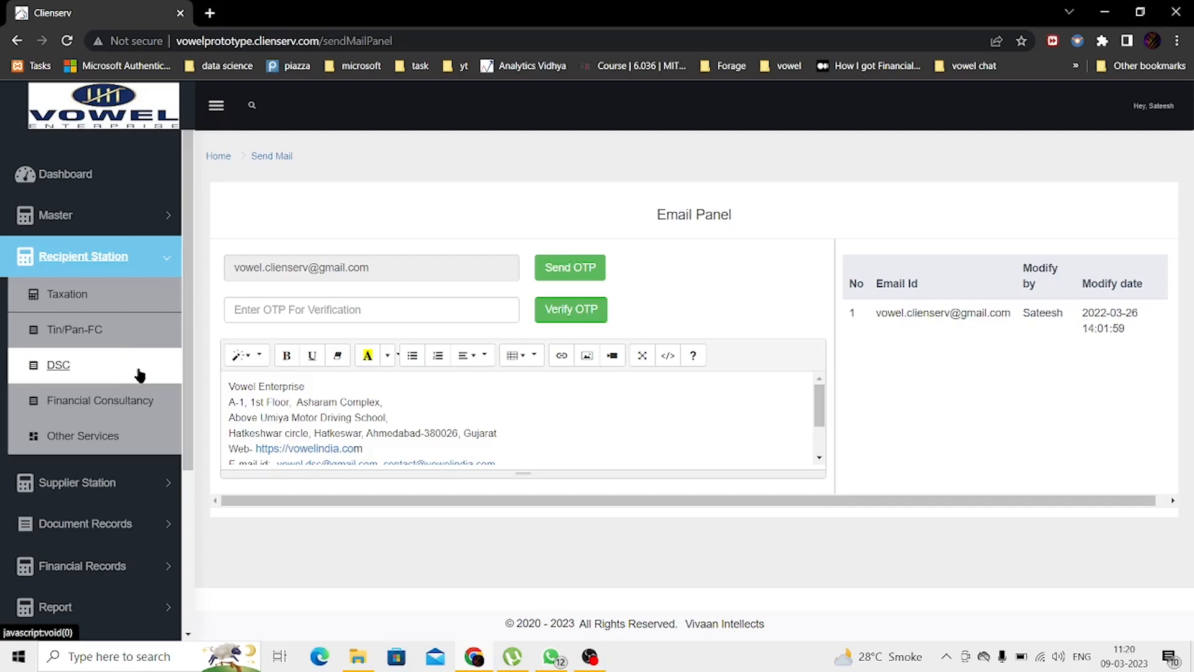
pyautogui.moveTo(149, 316)
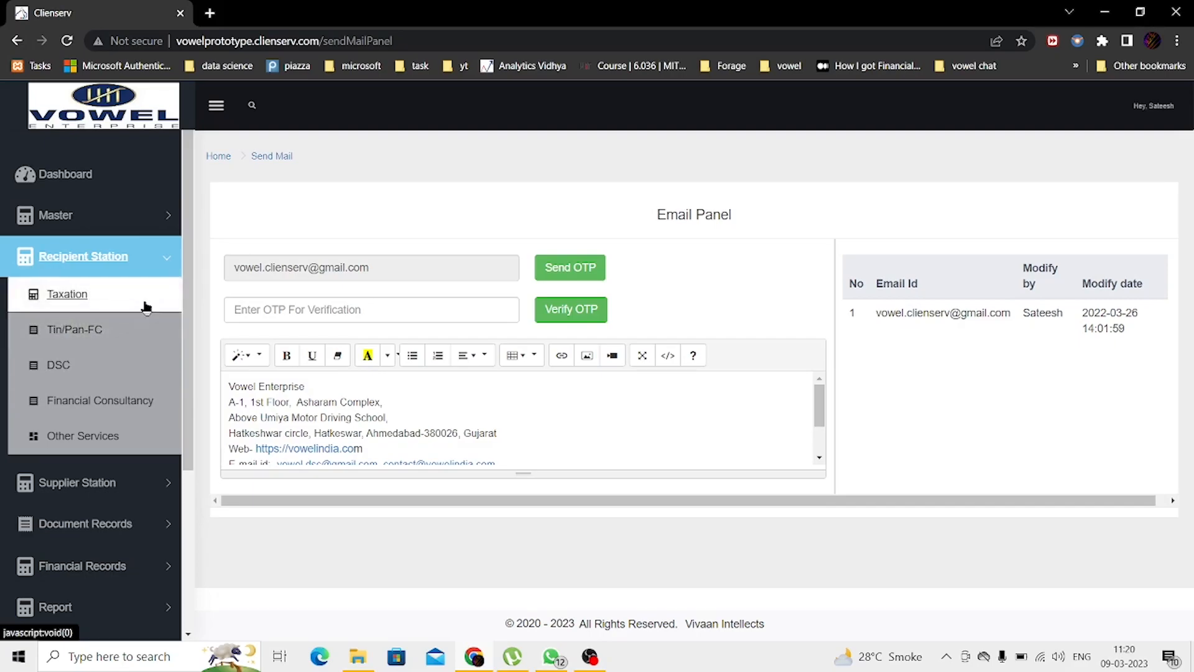
pyautogui.click(67, 295)
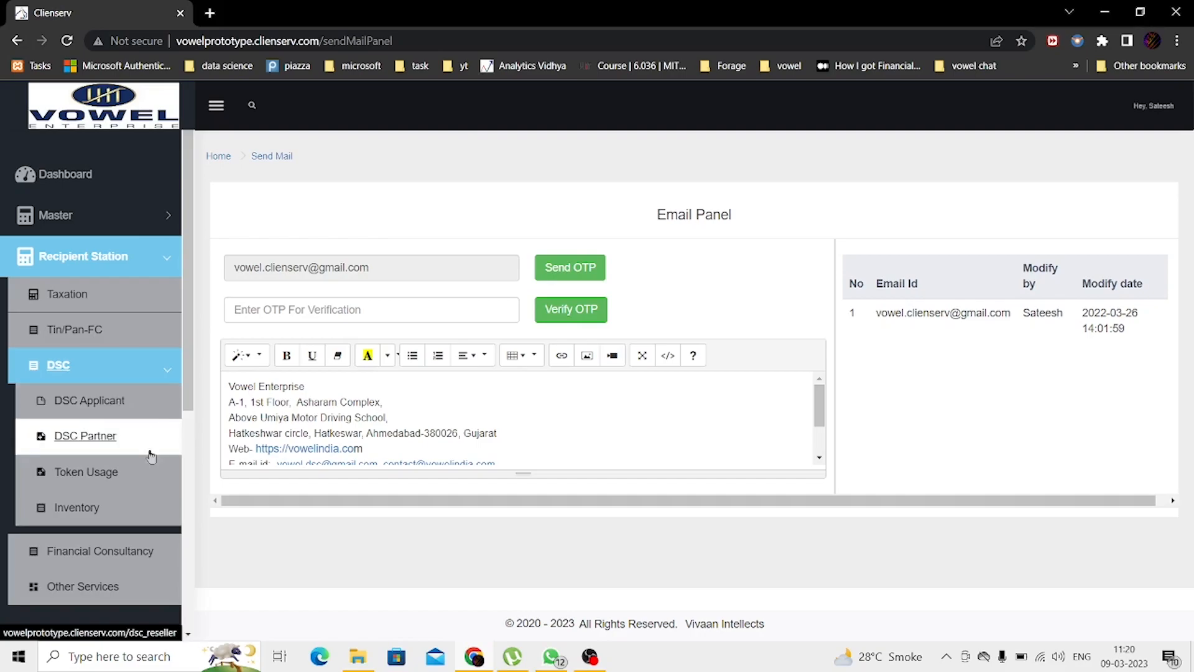
pyautogui.moveTo(117, 428)
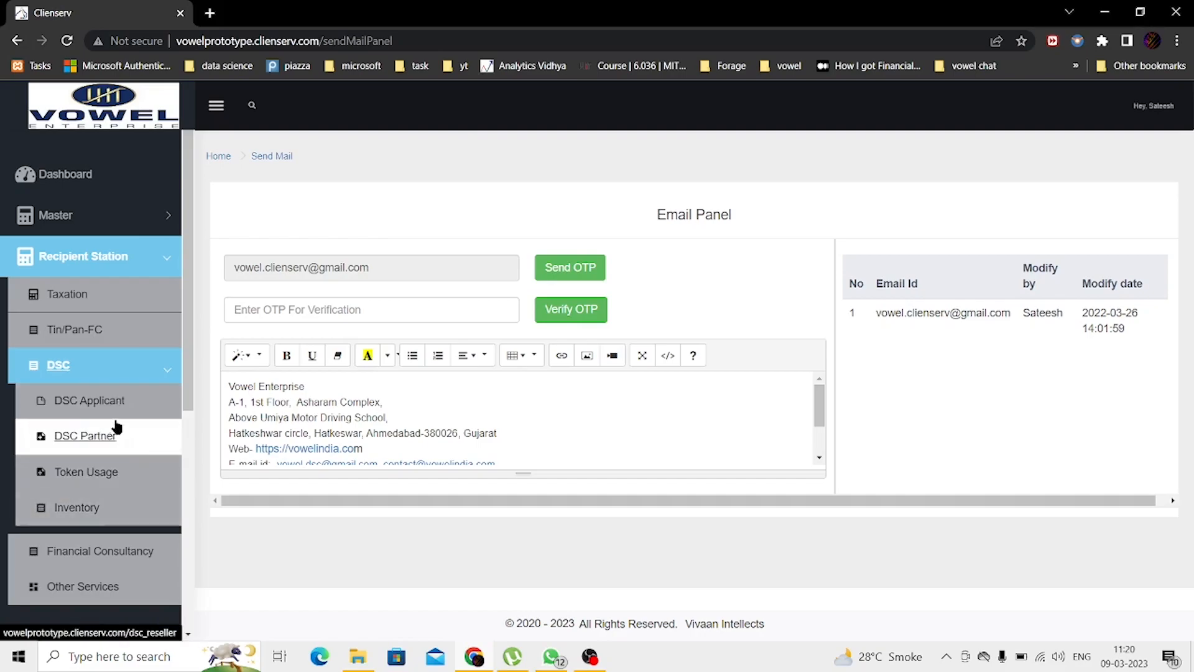
pyautogui.click(89, 400)
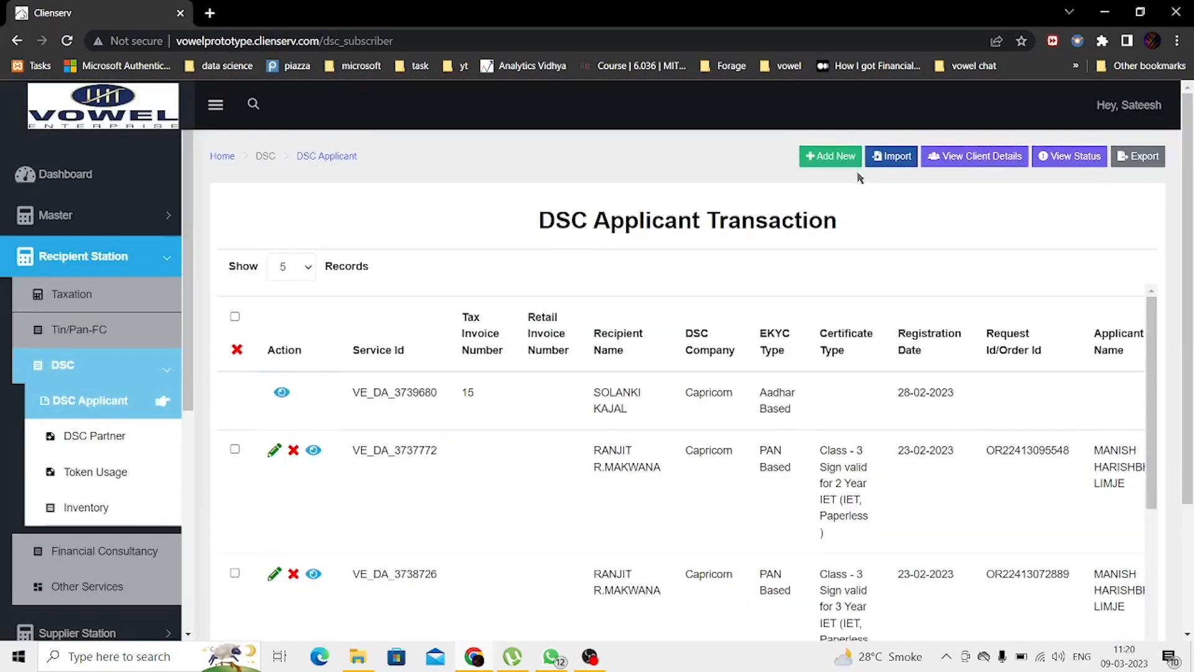
pyautogui.moveTo(854, 174)
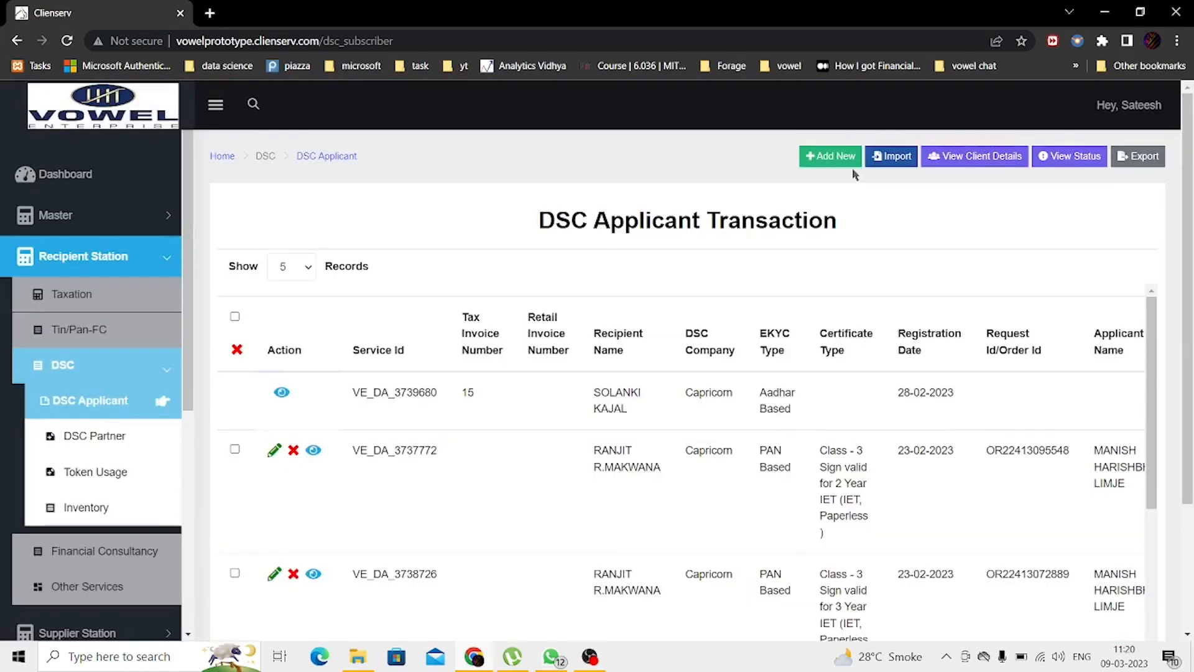
pyautogui.moveTo(892, 156)
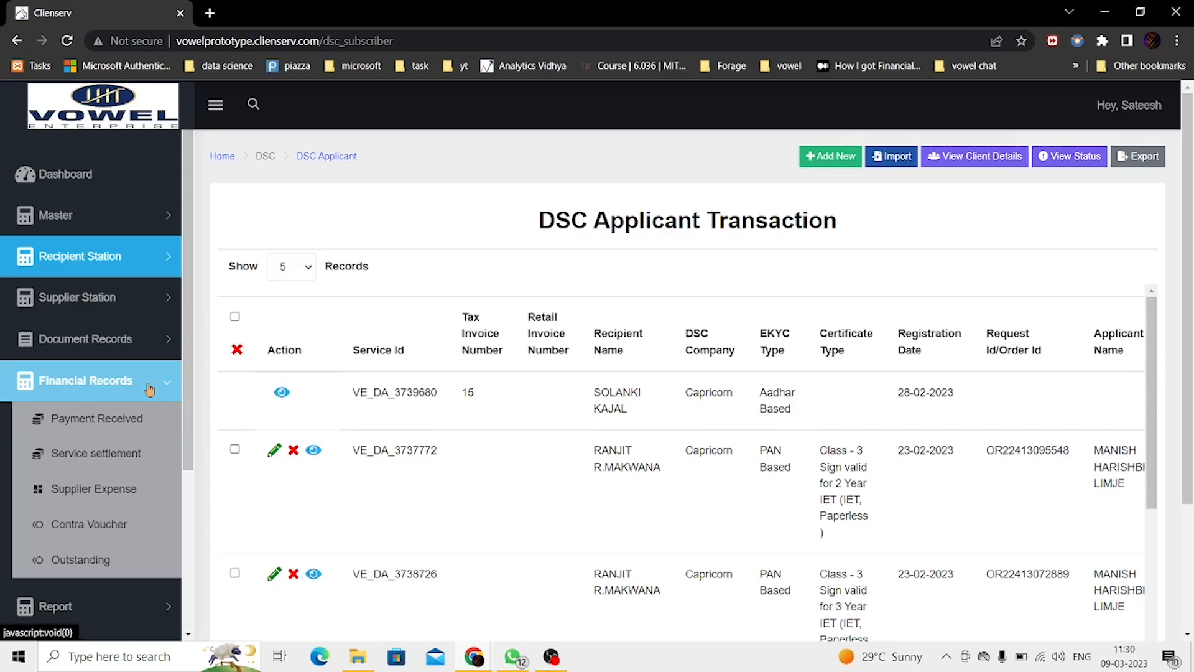
pyautogui.moveTo(146, 403)
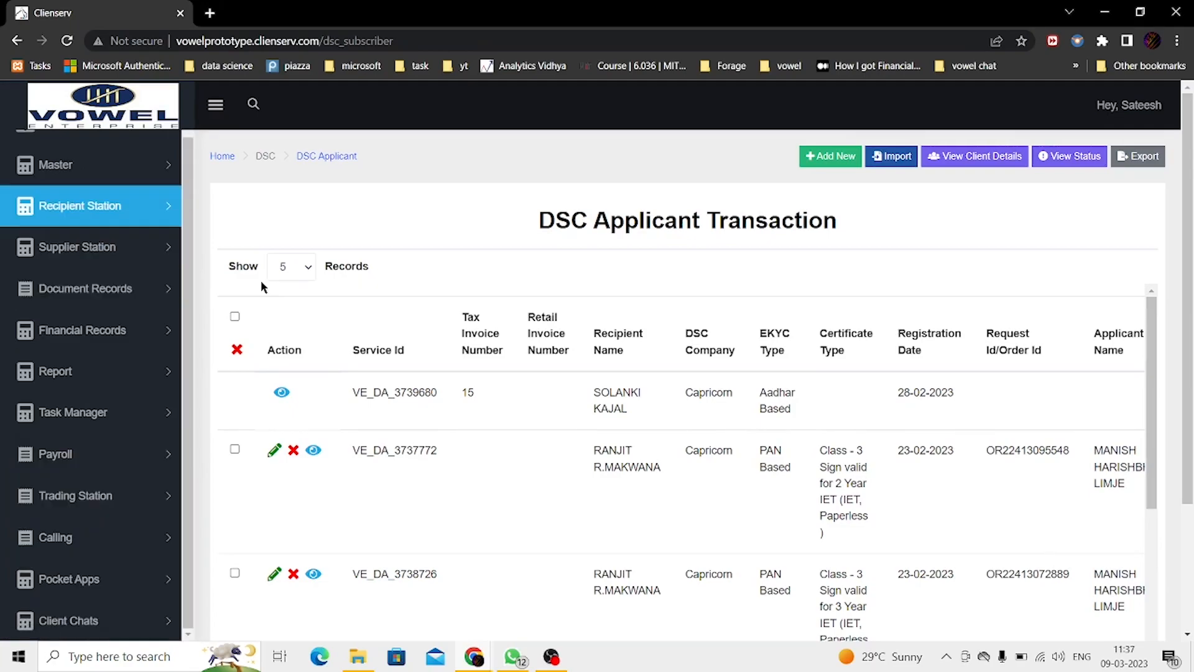
pyautogui.click(54, 454)
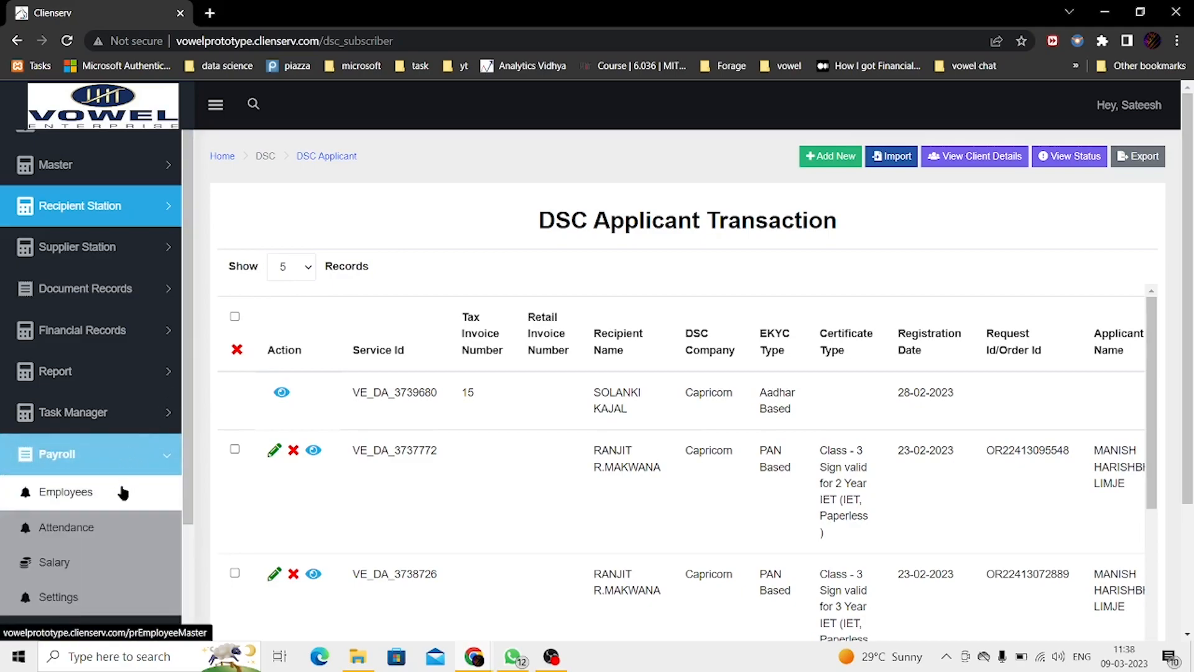
pyautogui.moveTo(115, 562)
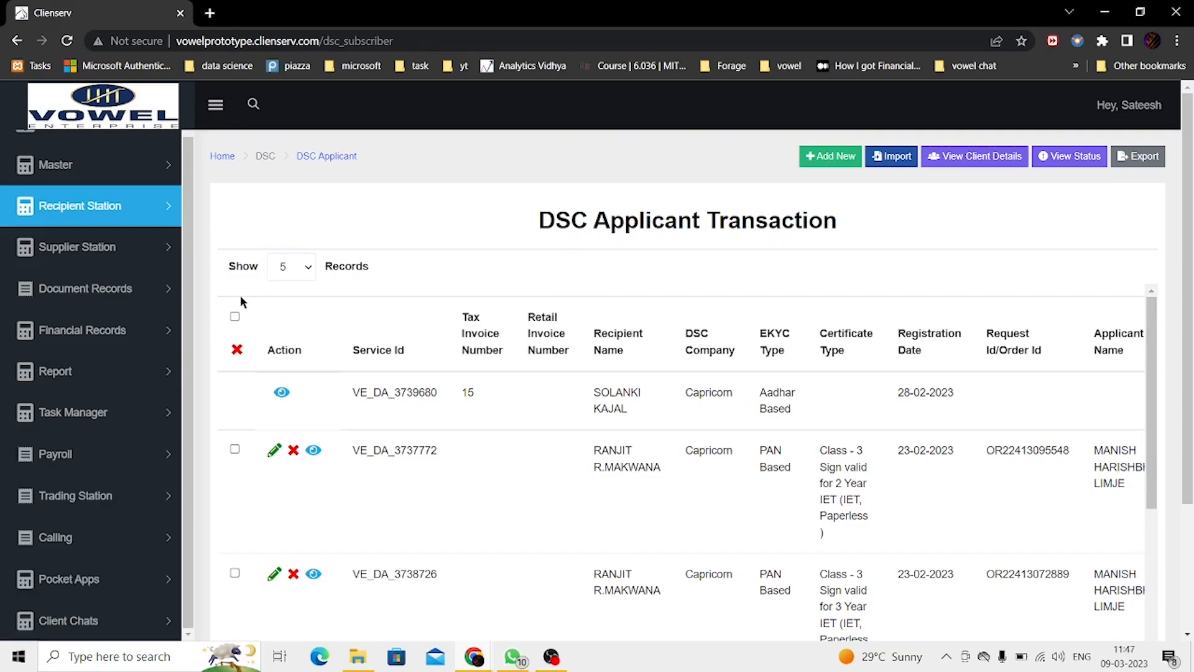
pyautogui.click(75, 412)
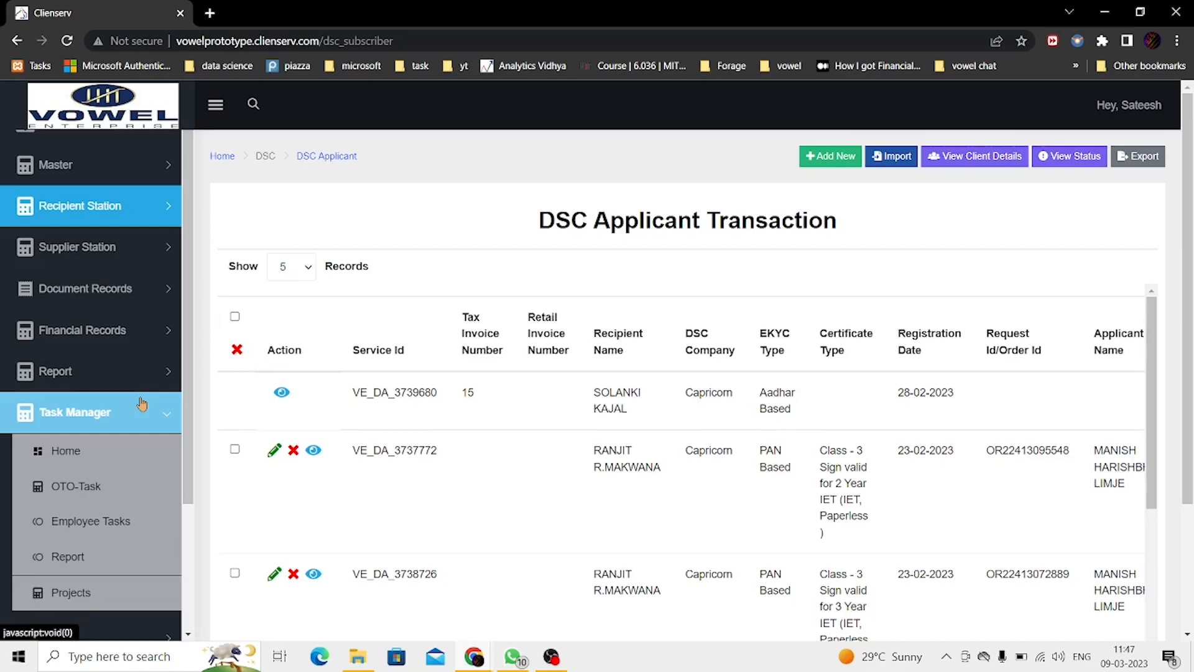
pyautogui.click(74, 412)
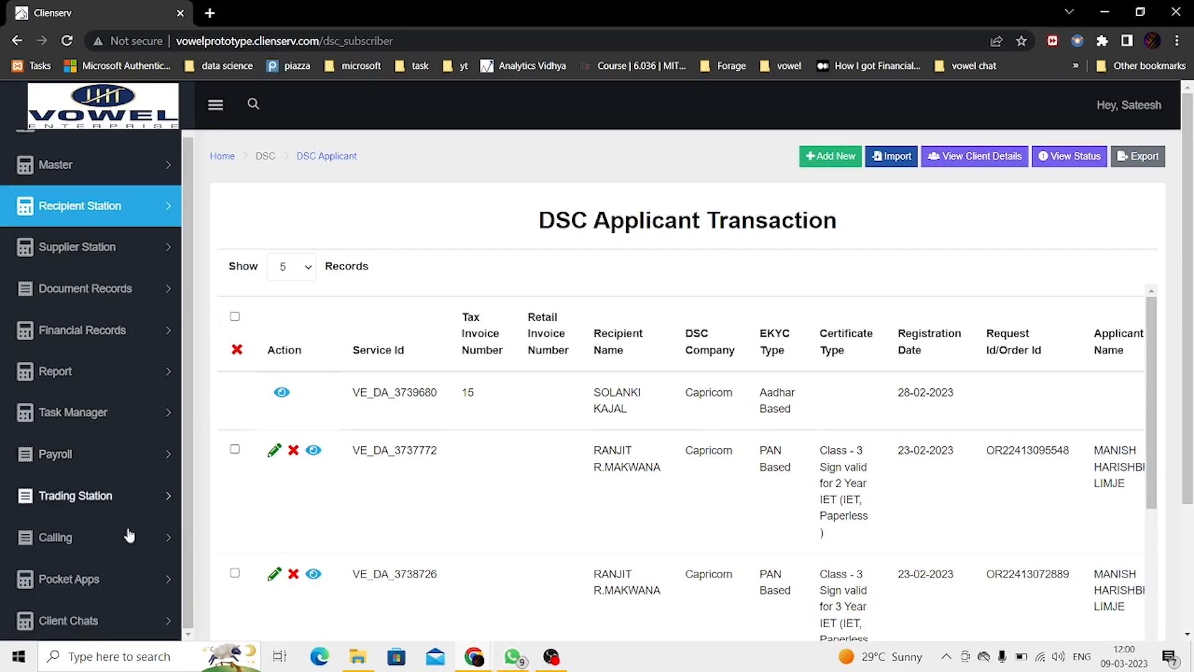
# - Briefly expand Calling, then expand Trading Station to show its Sales and Purchase entries
pyautogui.click(55, 537)
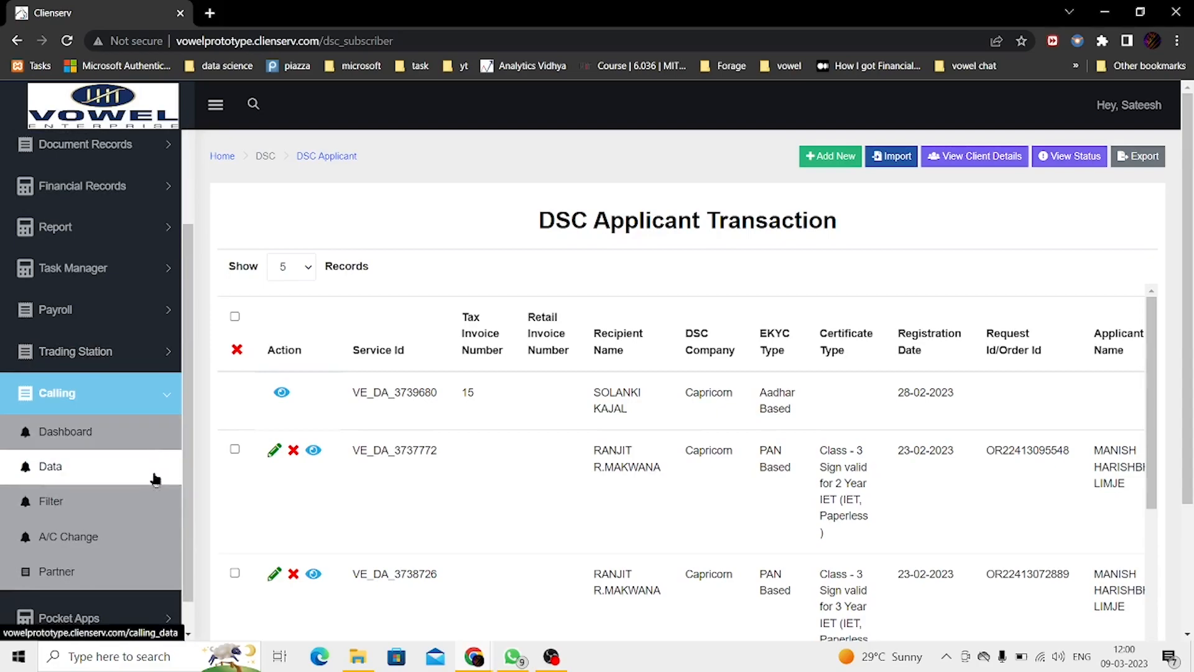
pyautogui.moveTo(155, 485)
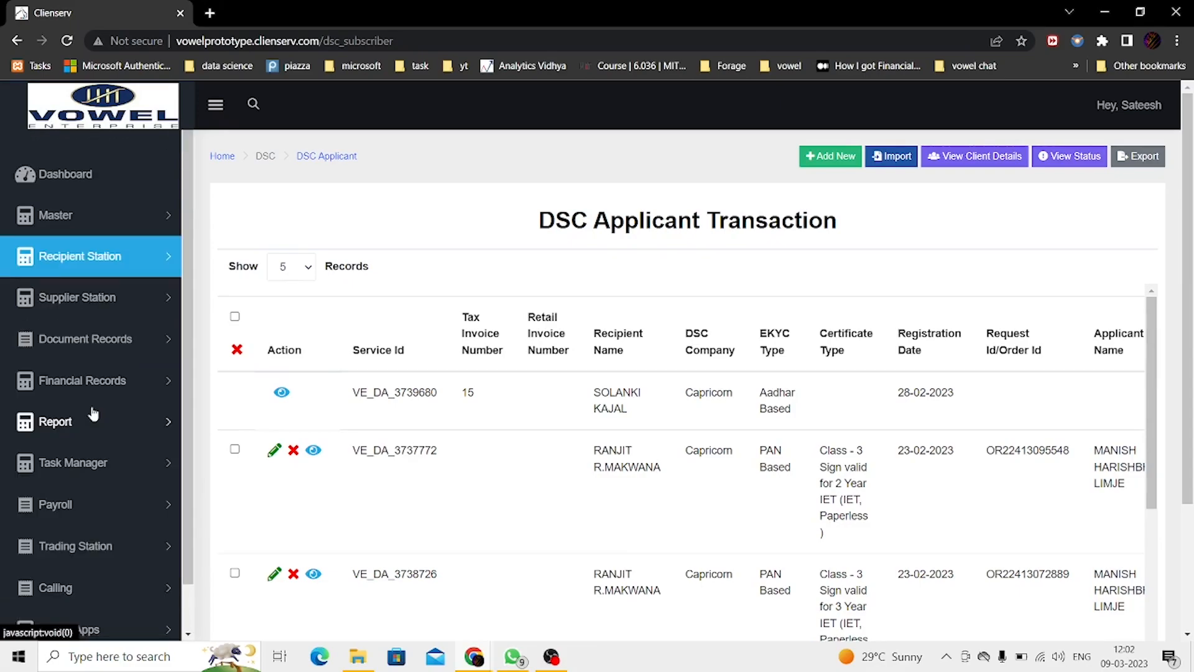
pyautogui.scroll(-3)
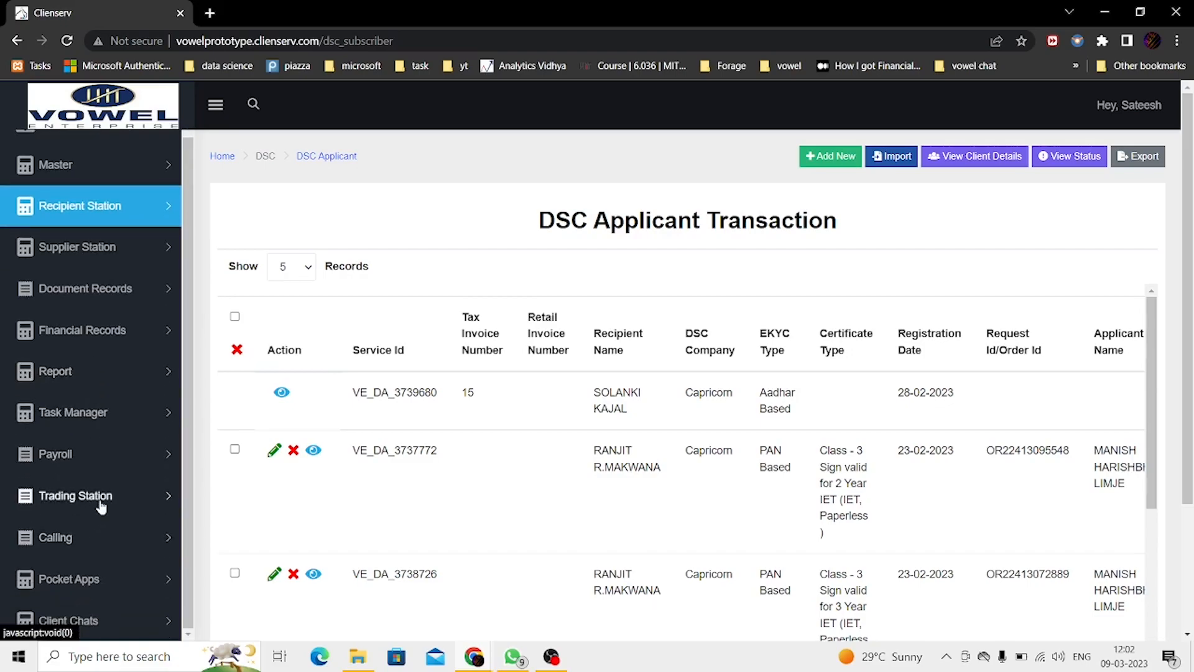
pyautogui.click(76, 495)
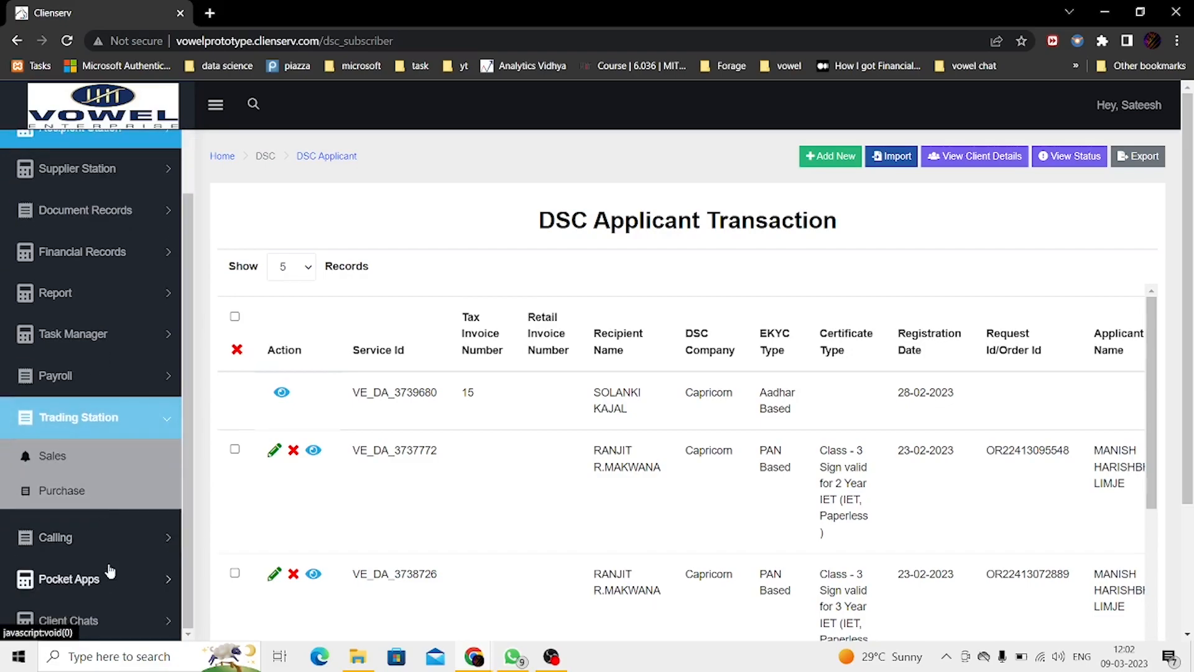